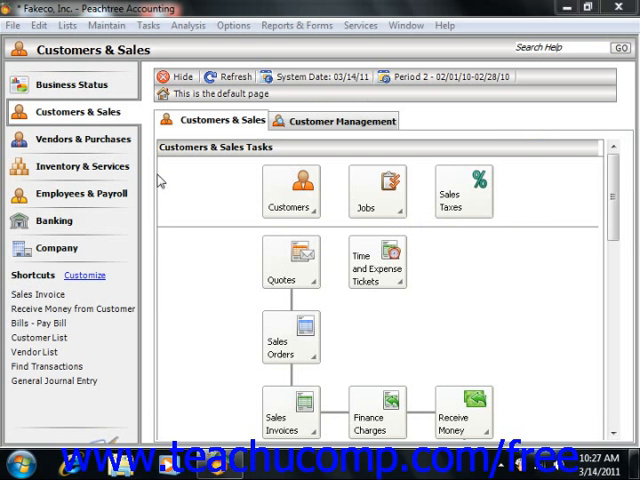
pyautogui.moveTo(8, 105)
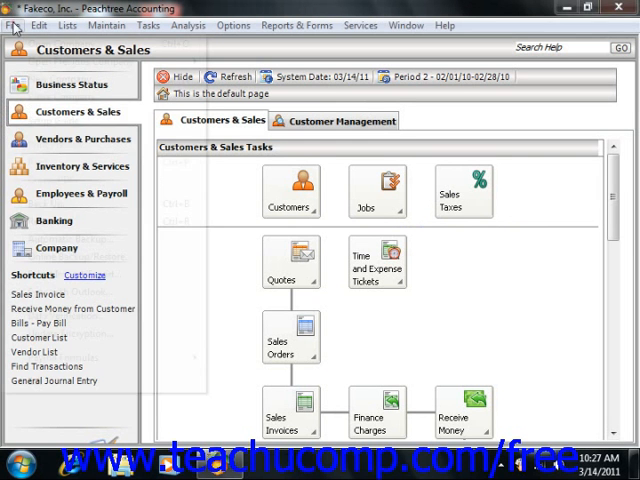
# Step: Open the File menu to reach the Payroll Formulas submenu
pyautogui.click(14, 25)
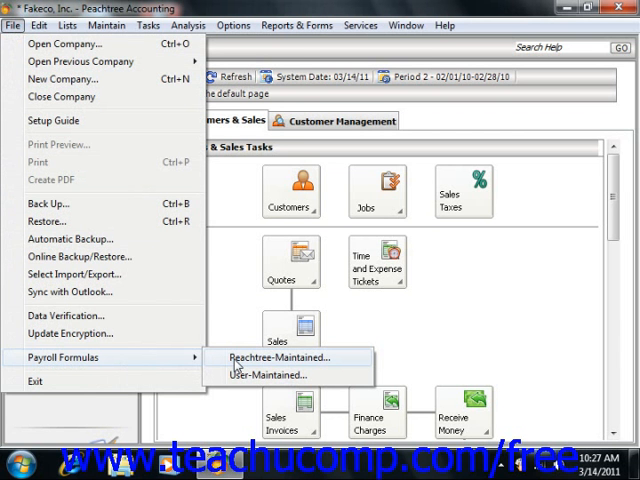
pyautogui.moveTo(271, 375)
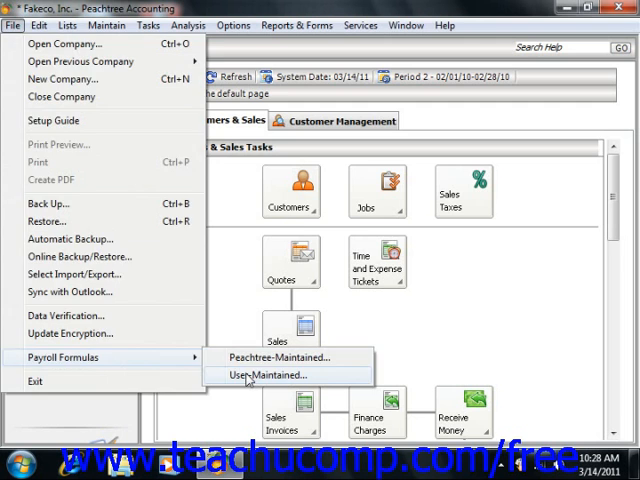
# Step: Choose User-Maintained from the Payroll Formulas submenu
pyautogui.click(268, 375)
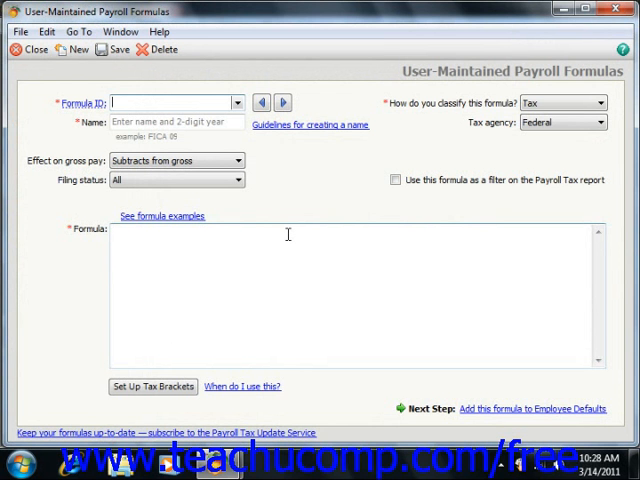
pyautogui.moveTo(262, 231)
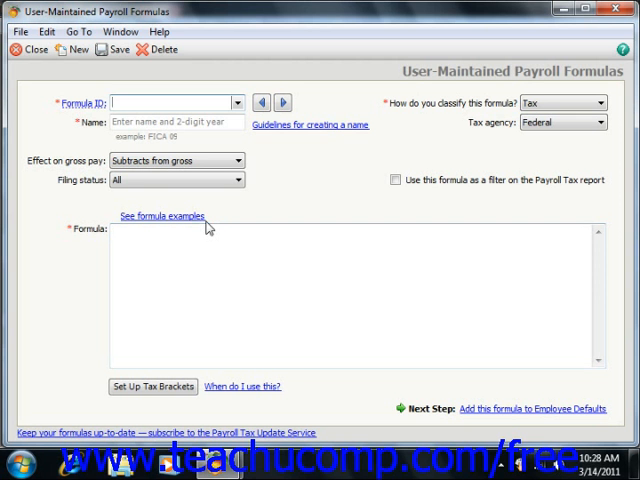
pyautogui.moveTo(258, 178)
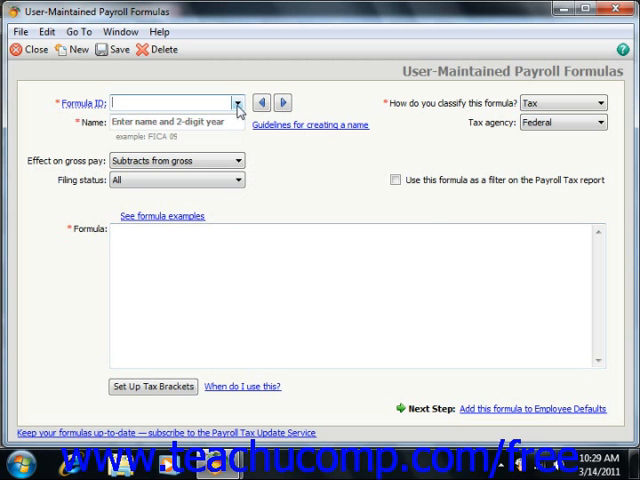
# Step: Pick the MISUI formula (MISUI ER 10) from the Formula ID lookup list
pyautogui.click(238, 103)
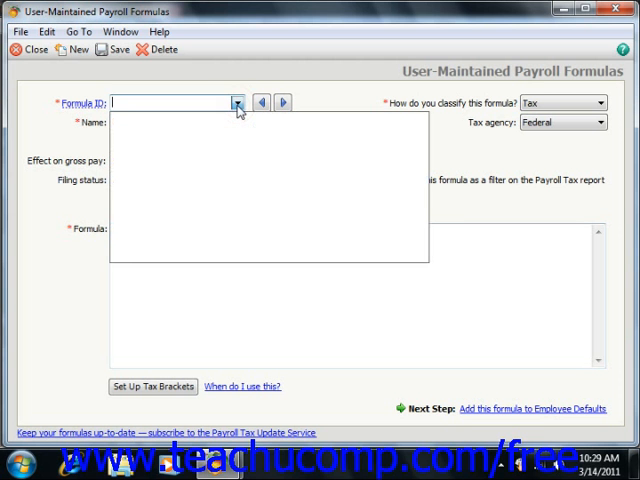
pyautogui.click(236, 103)
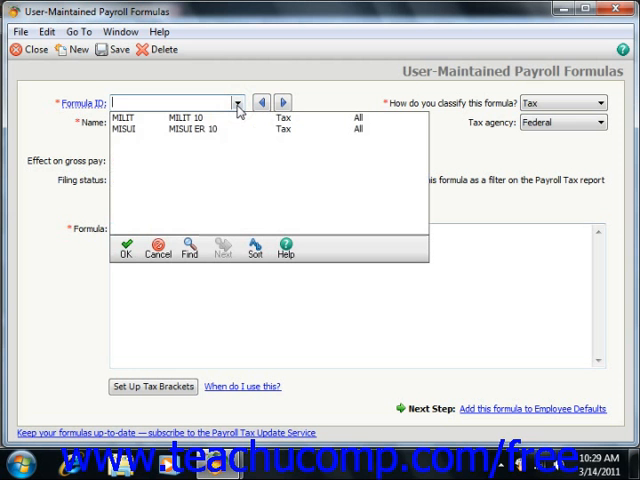
pyautogui.moveTo(200, 132)
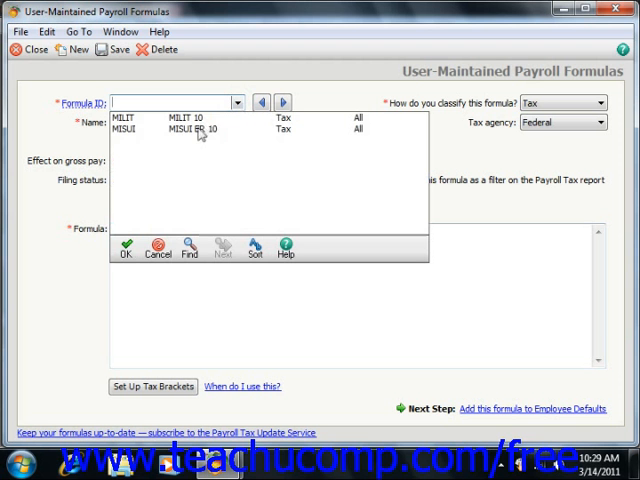
pyautogui.click(130, 128)
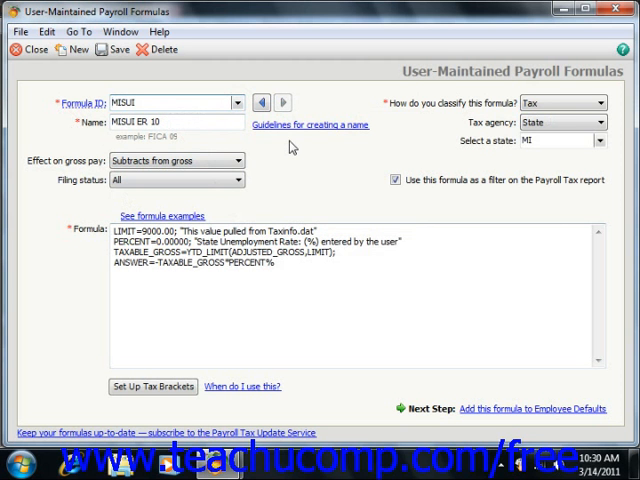
pyautogui.moveTo(90, 168)
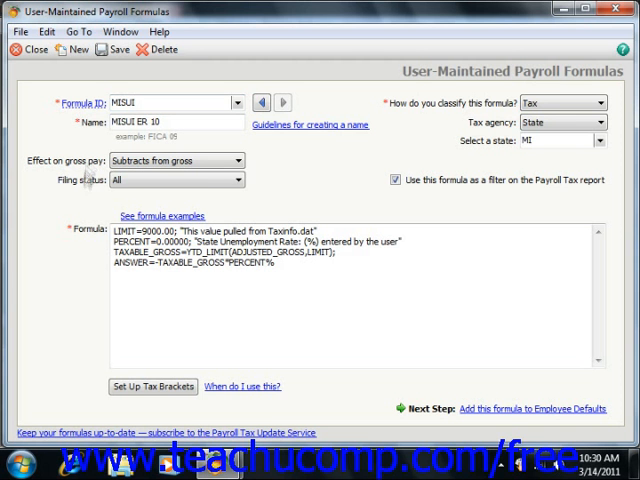
pyautogui.moveTo(85, 190)
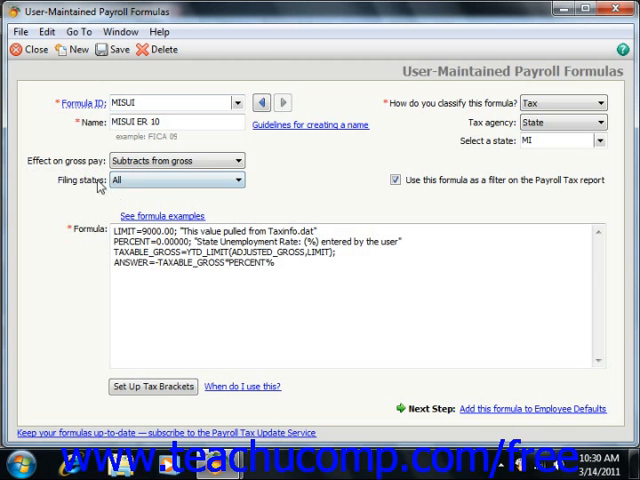
pyautogui.moveTo(435, 118)
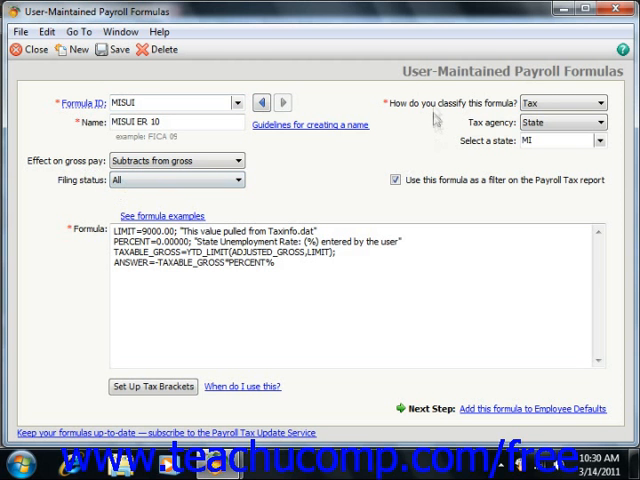
pyautogui.moveTo(435, 112)
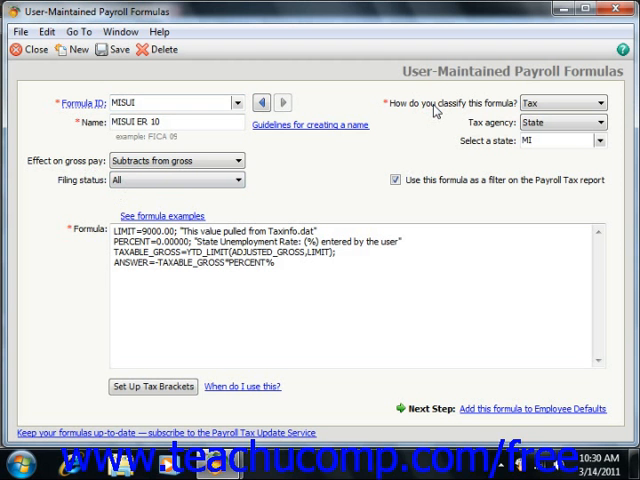
pyautogui.moveTo(460, 120)
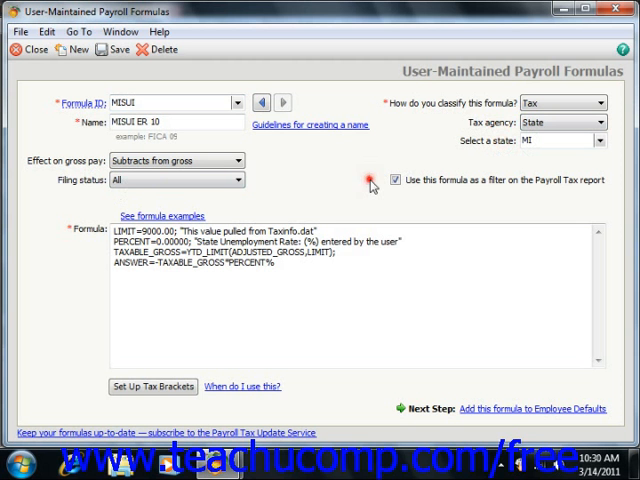
pyautogui.moveTo(370, 185)
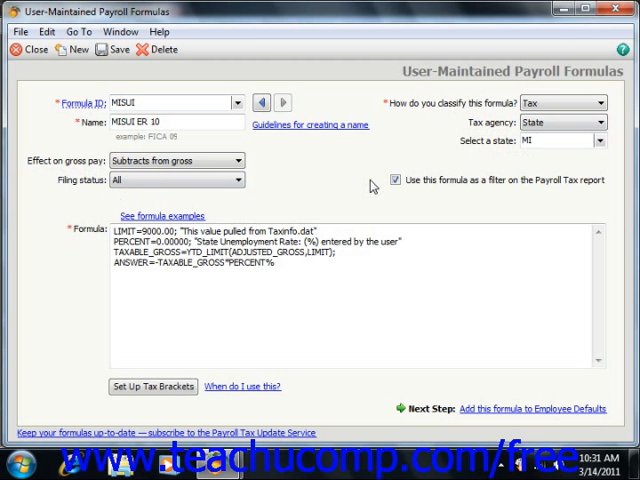
pyautogui.moveTo(370, 178)
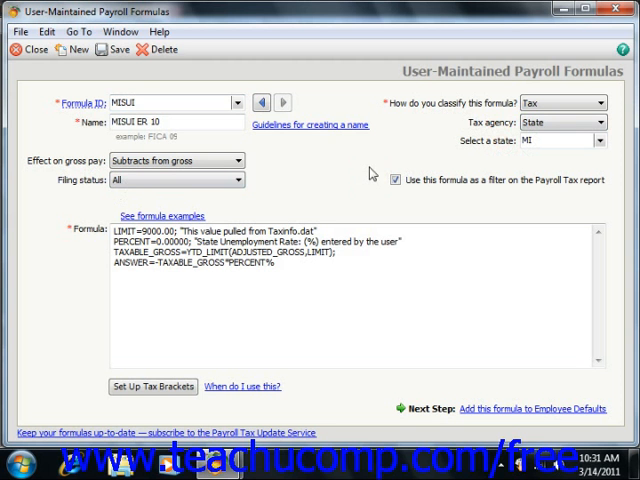